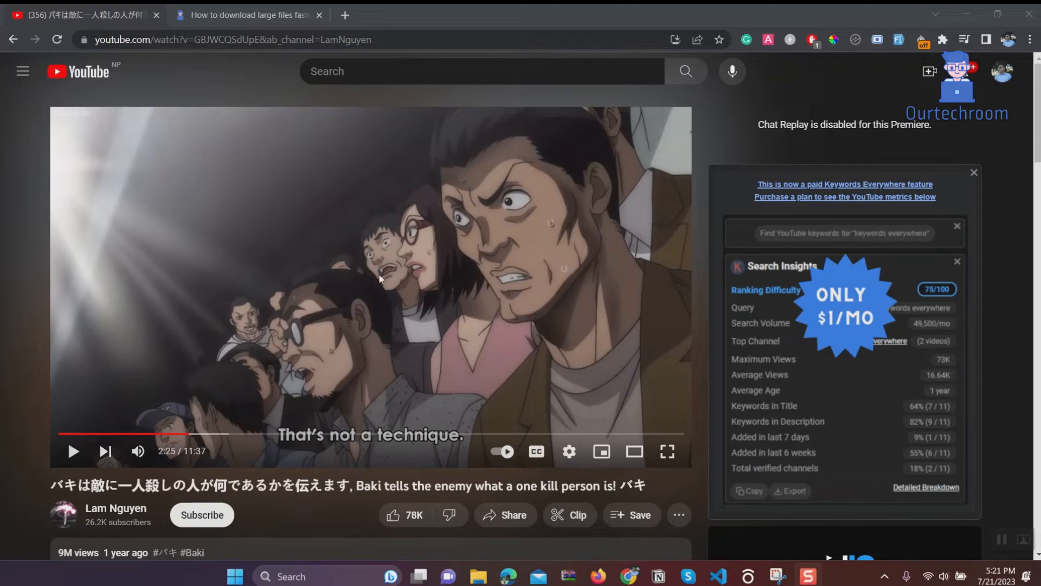
Start the Baki video playing, then switch to the Telegram download-guide article tab.
left_click(72, 451)
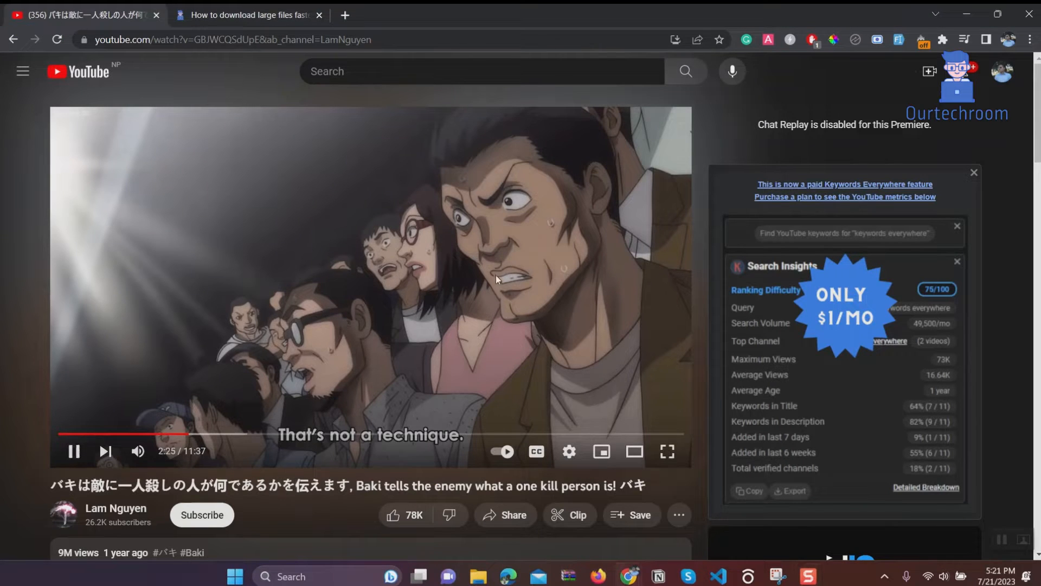
left_click(250, 14)
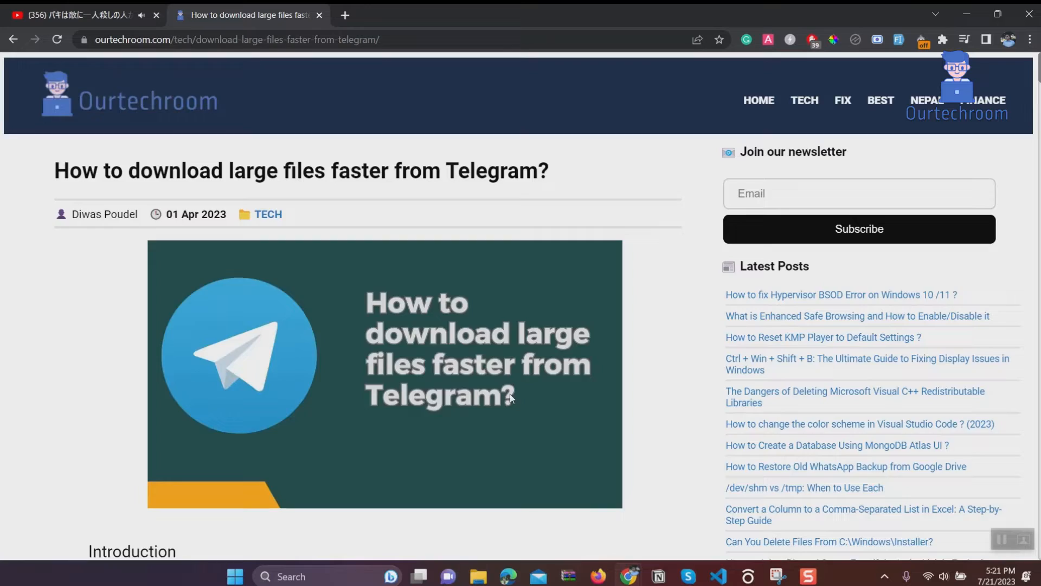
mouse_move(64, 12)
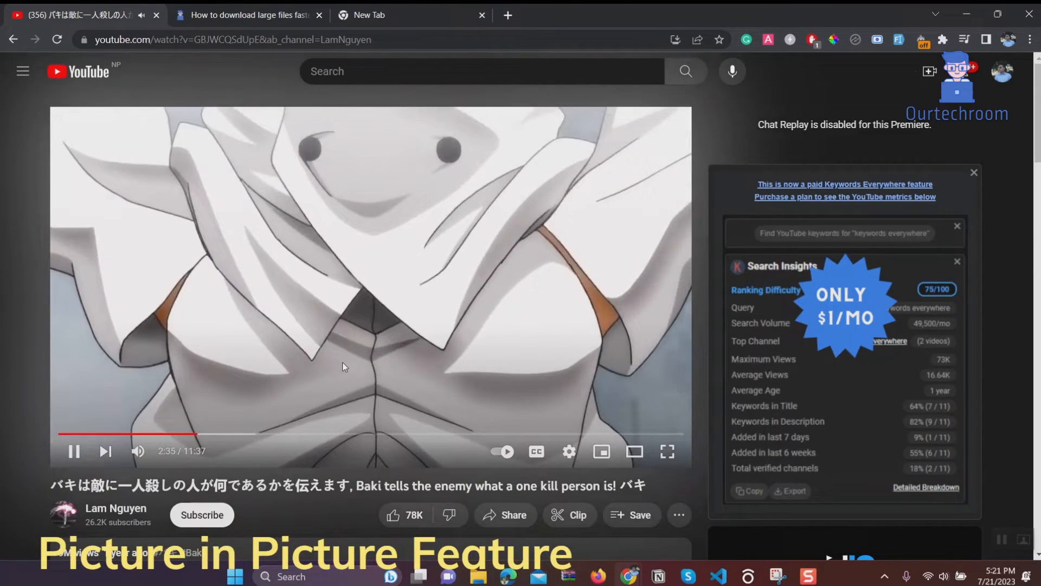
Send the video into Chrome picture-in-picture, then switch to the Telegram article while it floats.
scroll("down", 3)
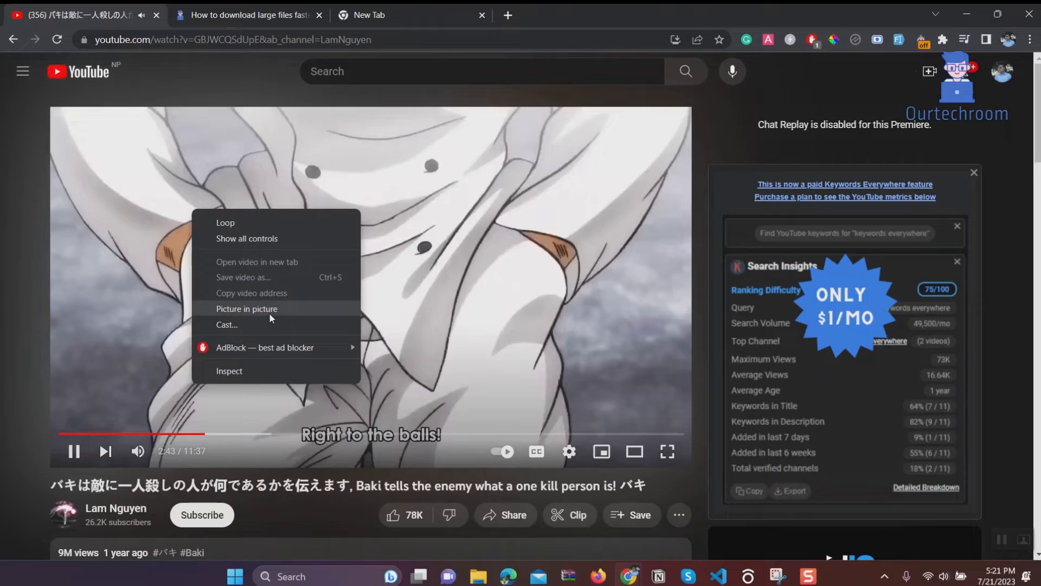
left_click(246, 309)
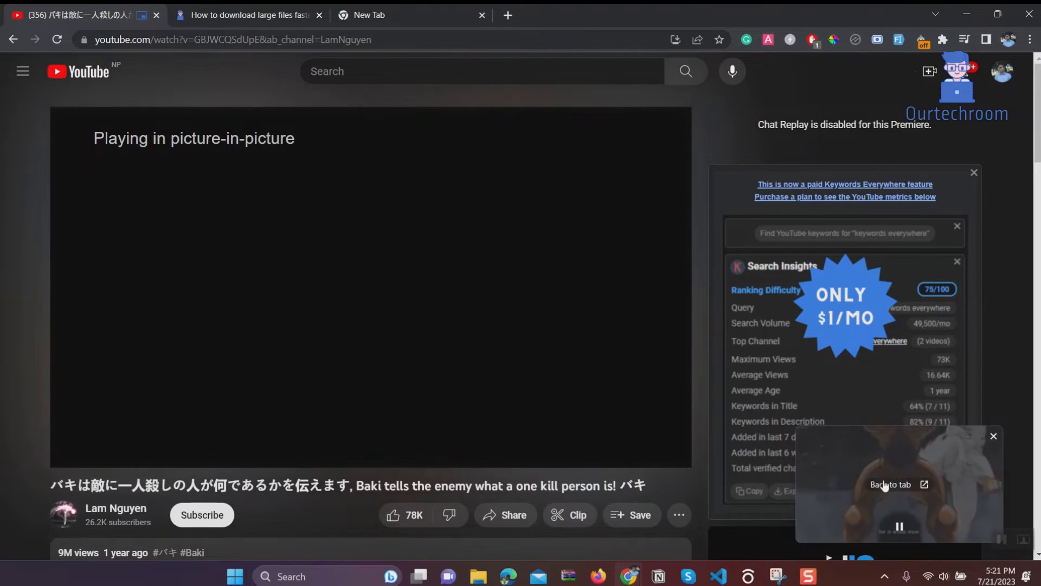
mouse_move(753, 403)
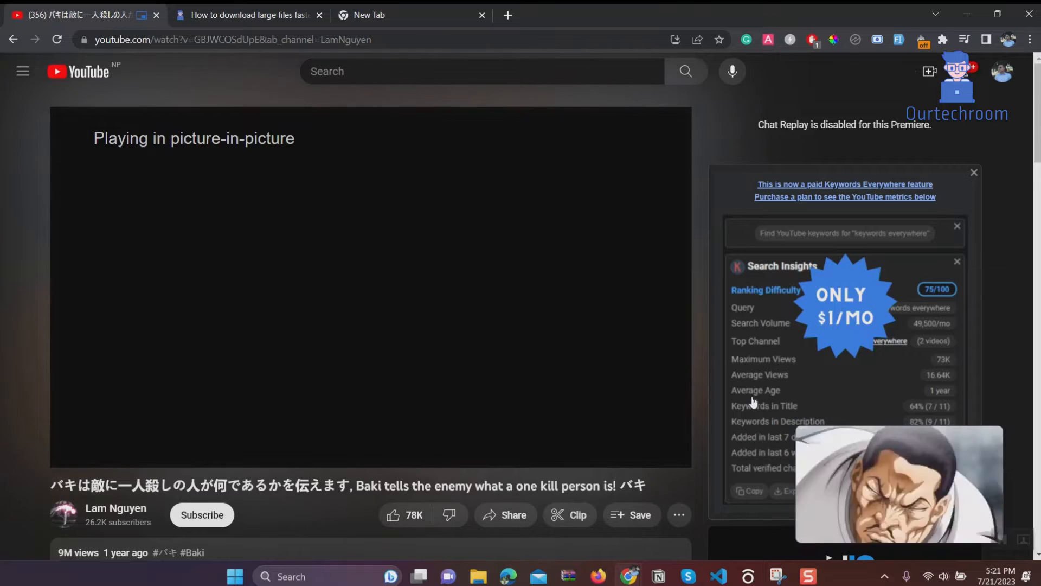
left_click(246, 14)
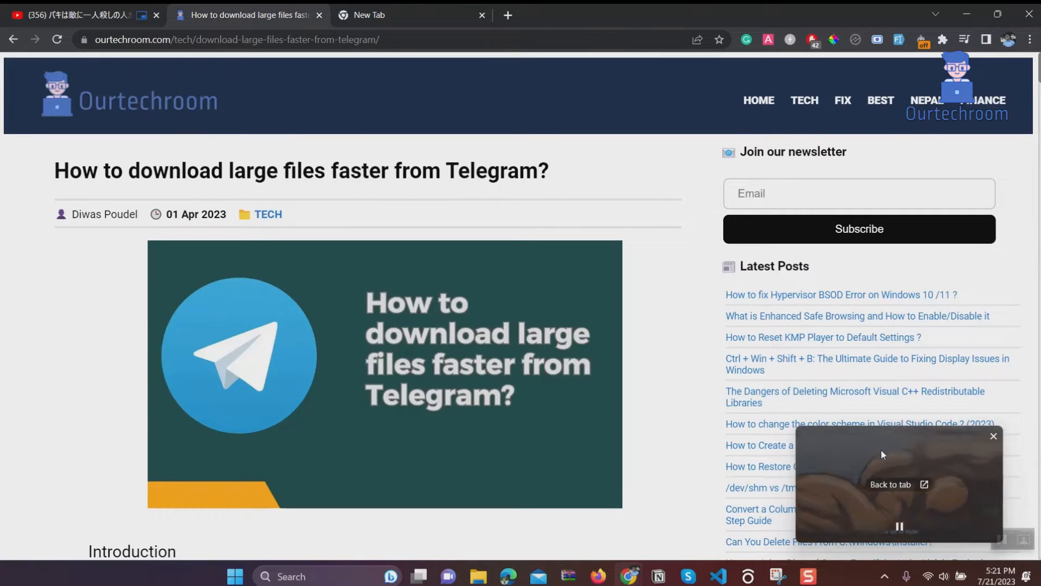
Browse the article and a new tab with the floating video staying on top.
scroll("down", 3)
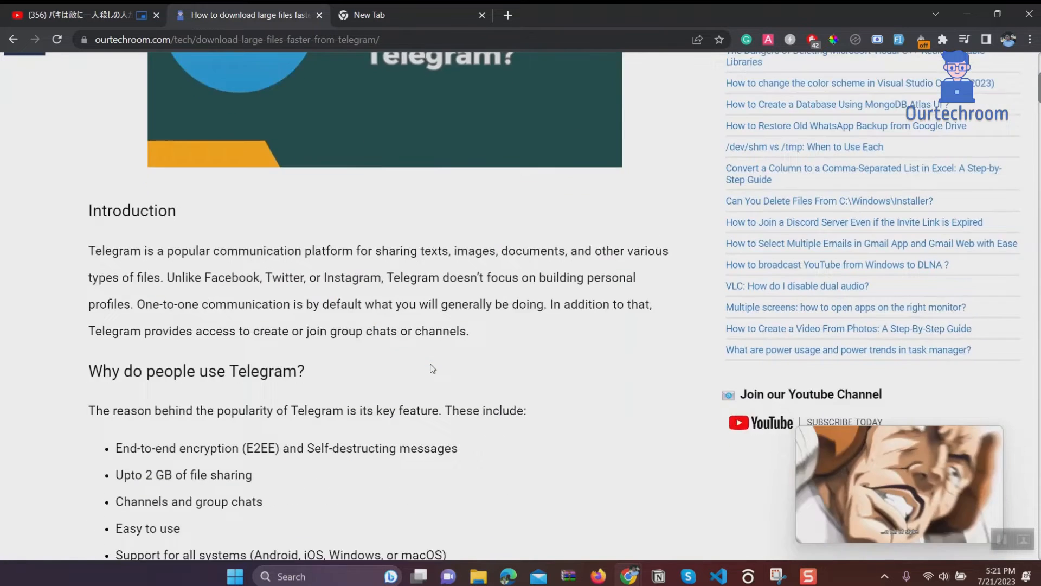
scroll("down", 3)
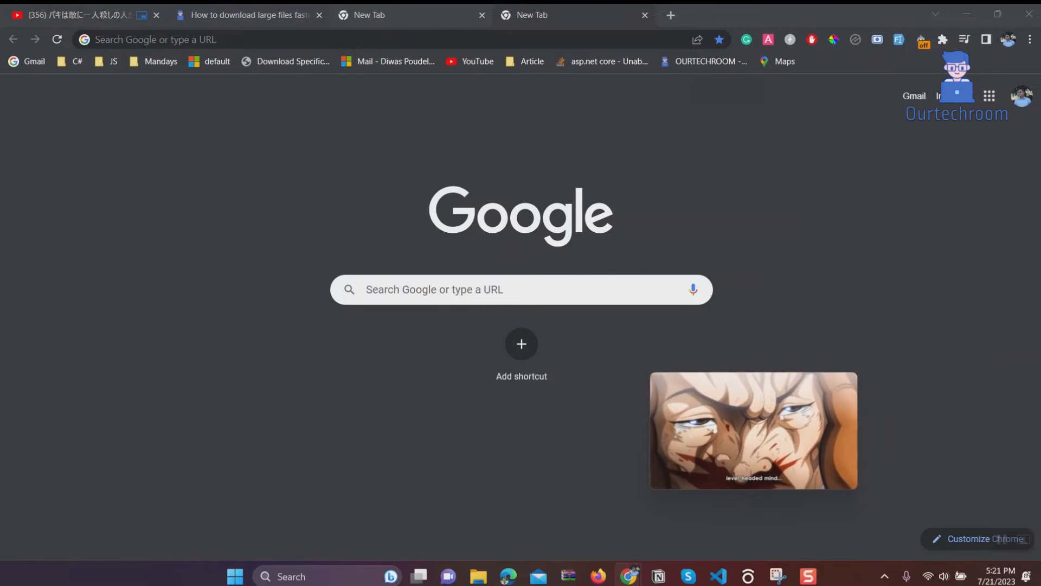
left_click(249, 14)
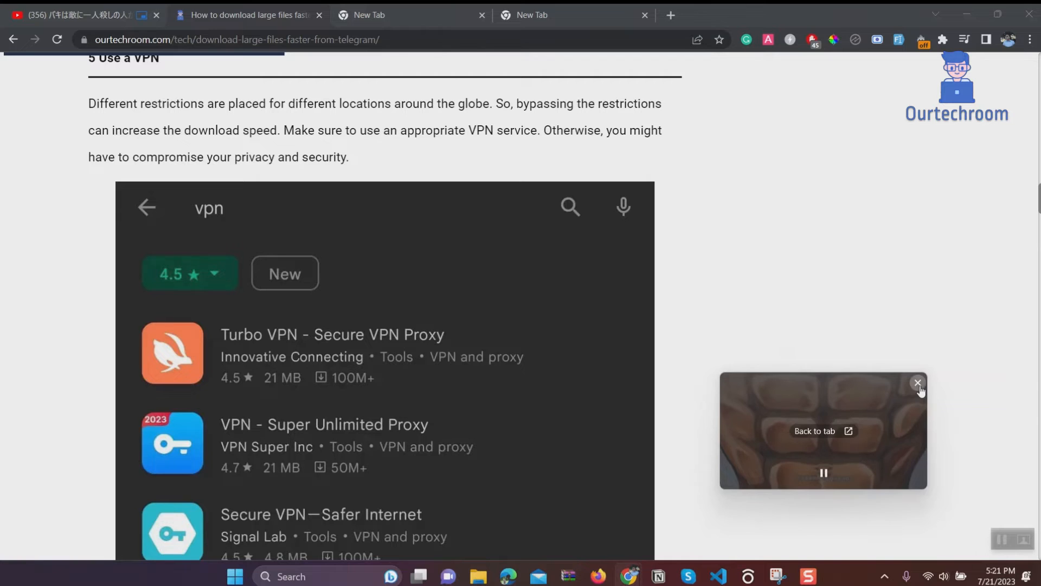
Close the floating picture-in-picture window and return to the YouTube video tab.
left_click(410, 14)
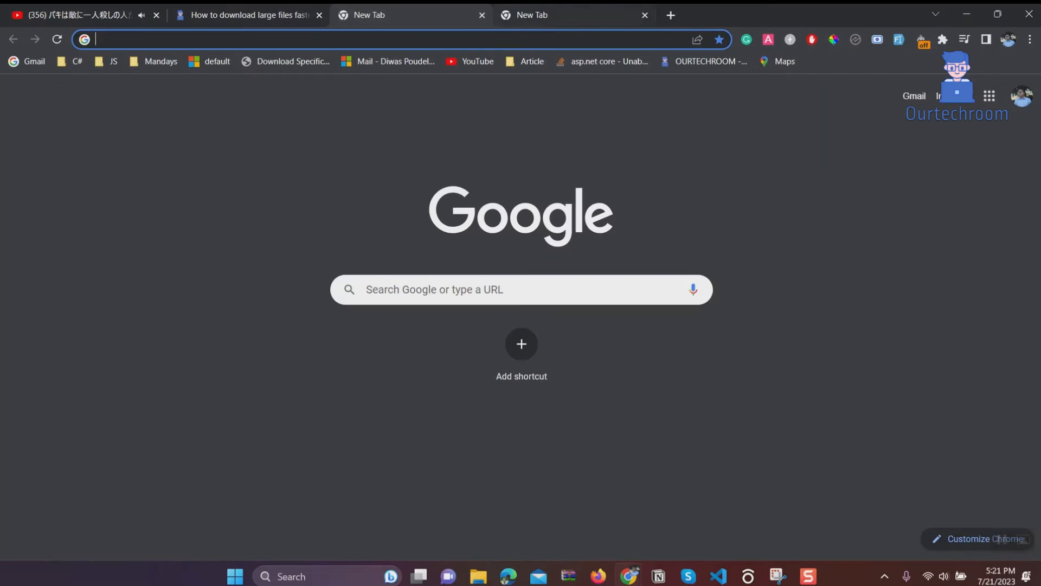
left_click(72, 14)
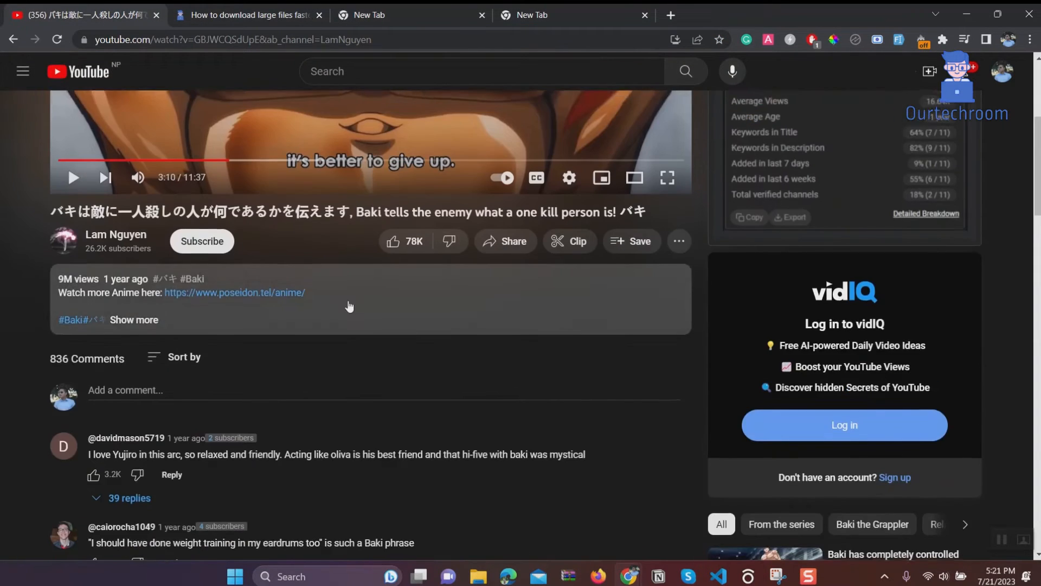
scroll("up", 3)
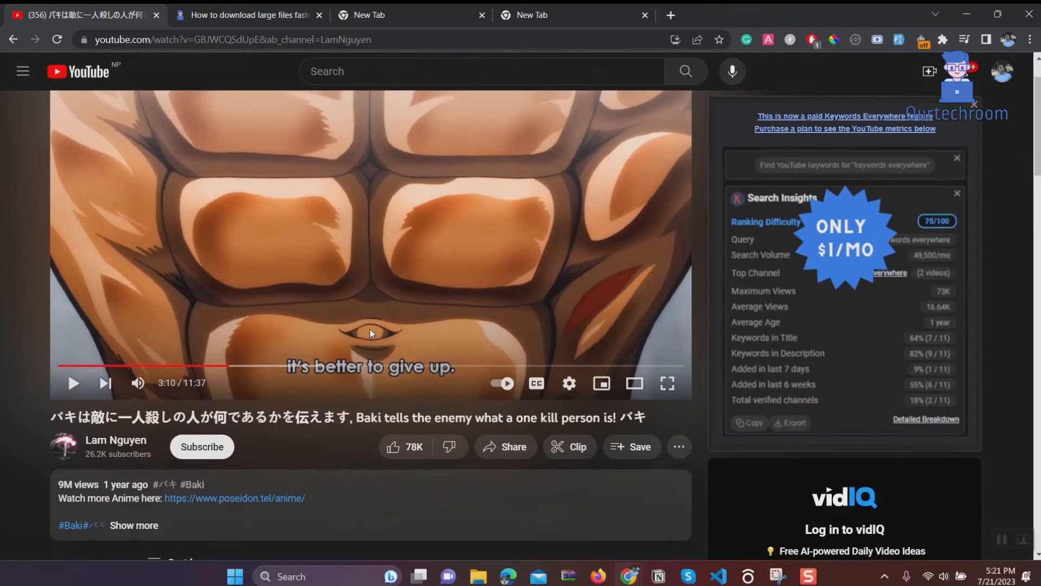
scroll("up", 3)
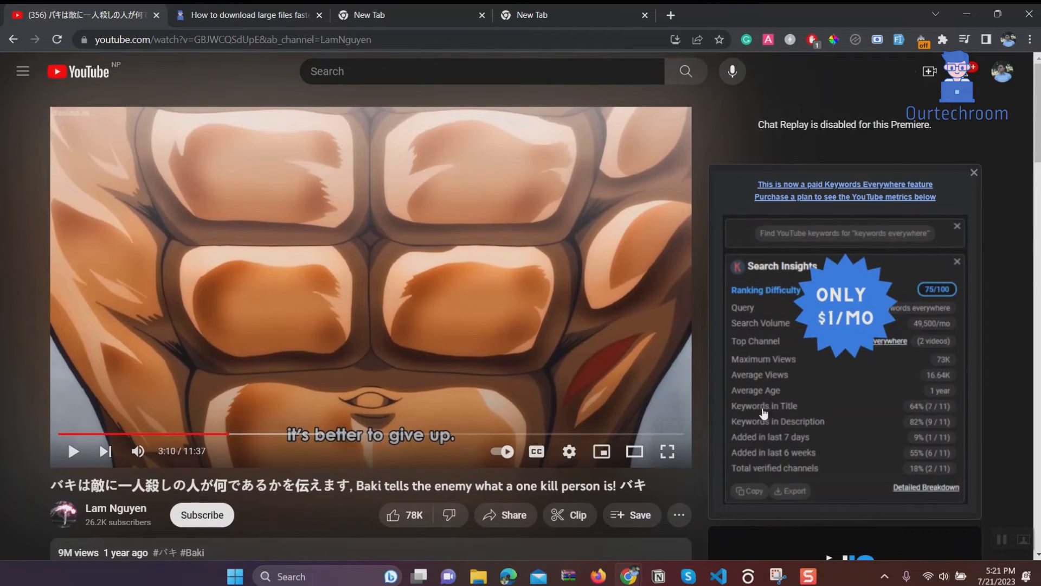